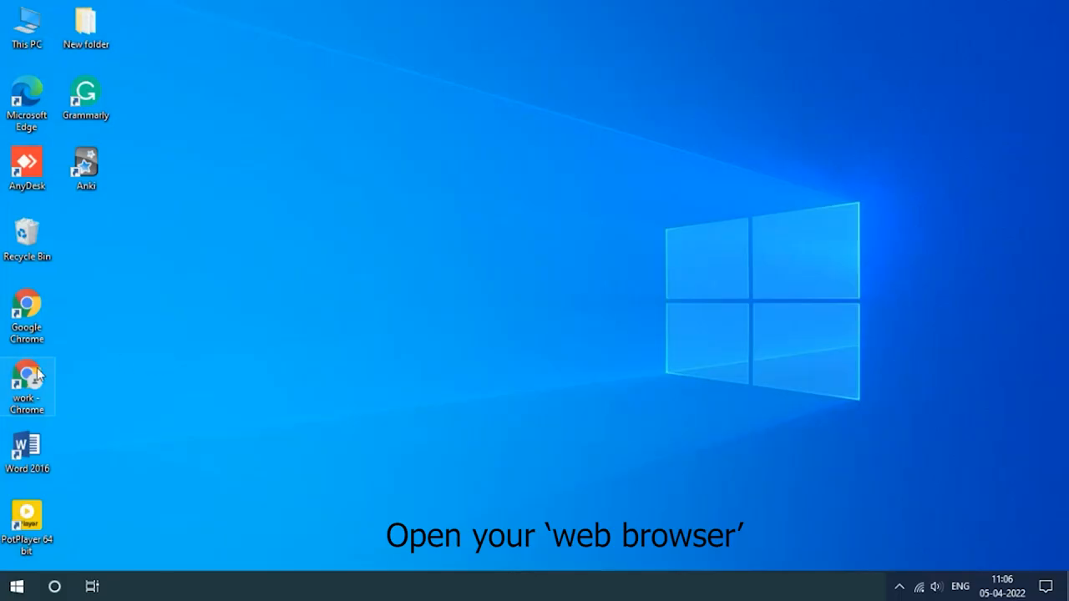
- Launch Google Chrome from the desktop shortcut to a new blank tab
{"action": "double_click", "coordinate": [27, 387]}
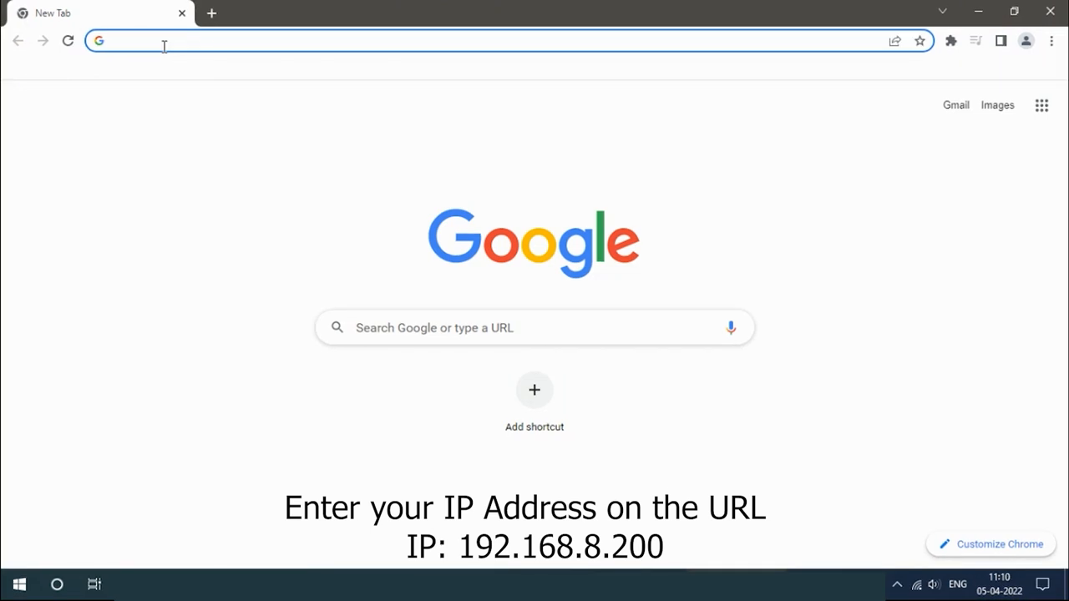
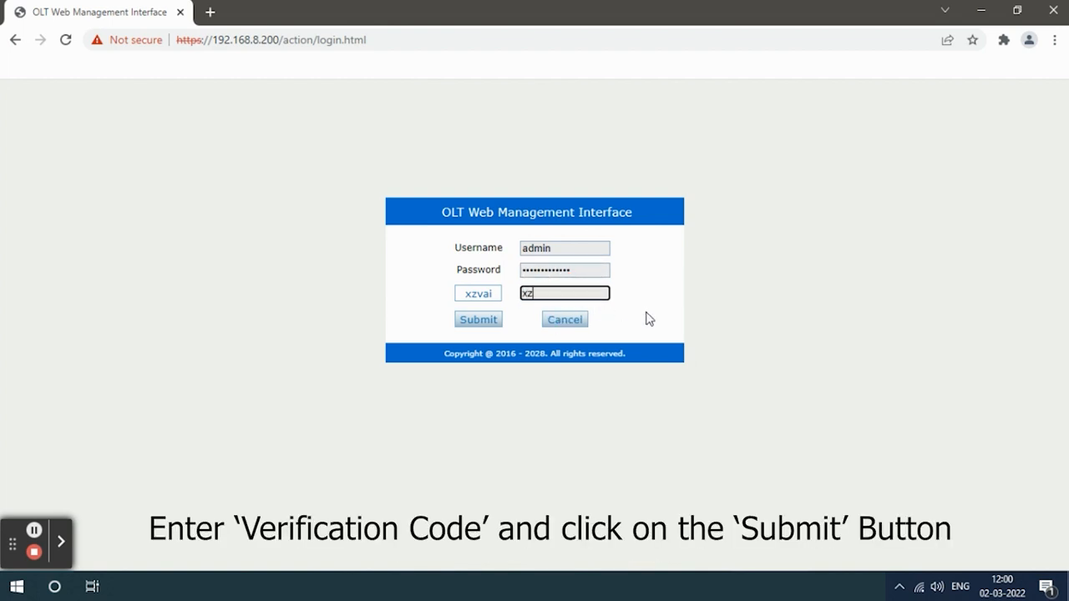
- Navigate to the OLT login page at 192.168.8.200
{"action": "left_click", "coordinate": [478, 319]}
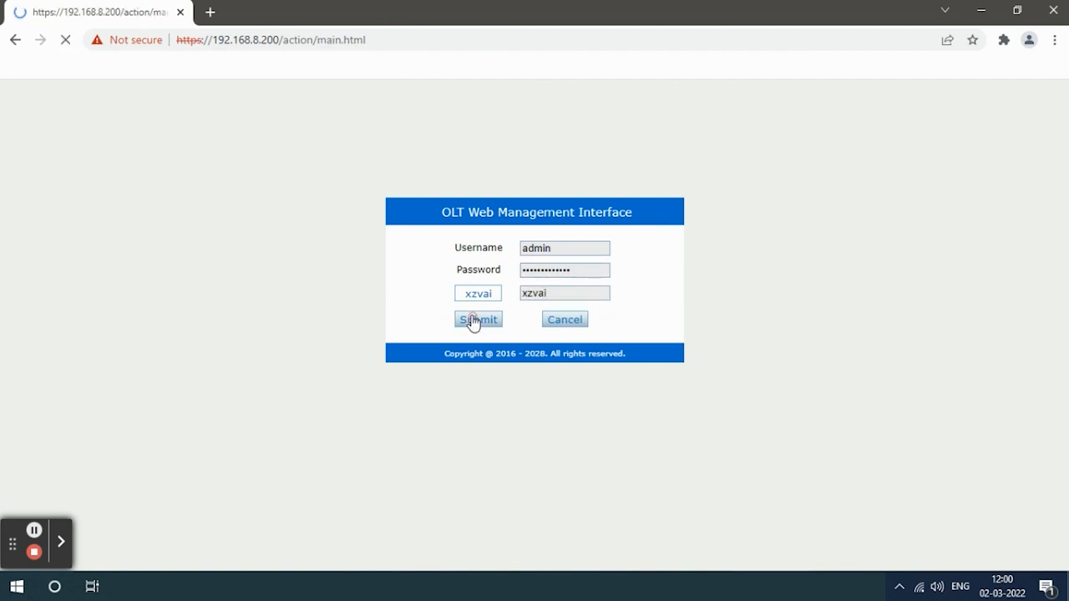
{"action": "left_click", "coordinate": [477, 319]}
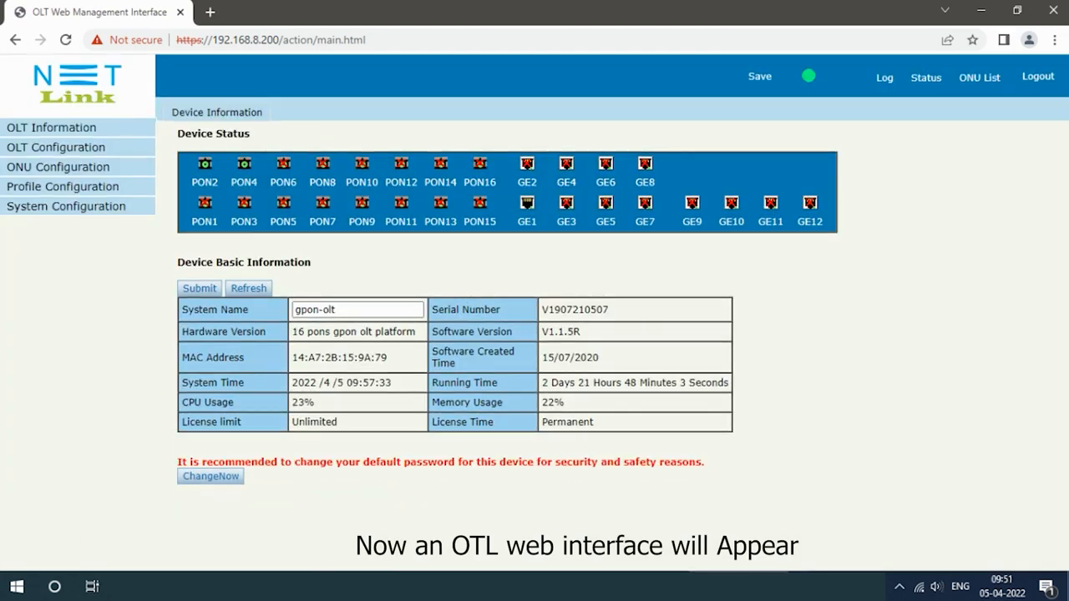
{"action": "mouse_move", "coordinate": [321, 197]}
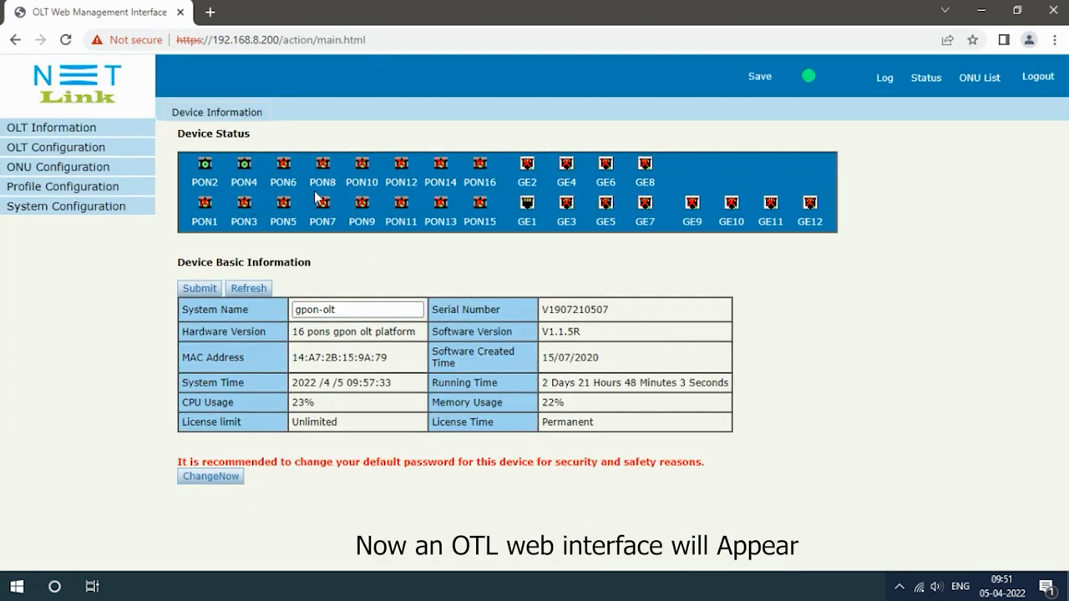
{"action": "mouse_move", "coordinate": [517, 338]}
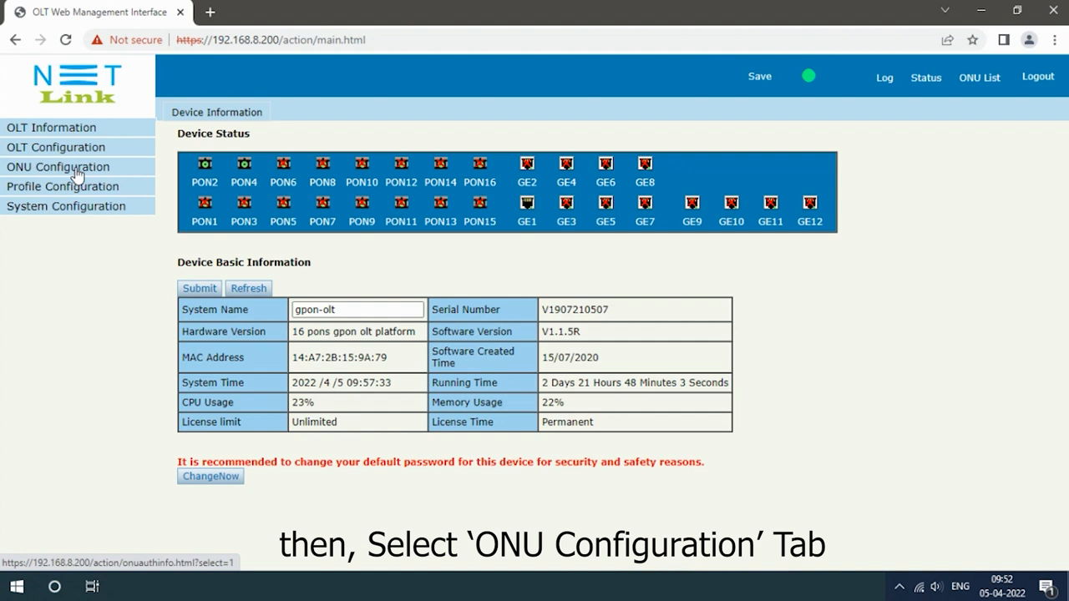
- Go to ONU Configuration to show the ONU AuthList for PON1
{"action": "left_click", "coordinate": [57, 167]}
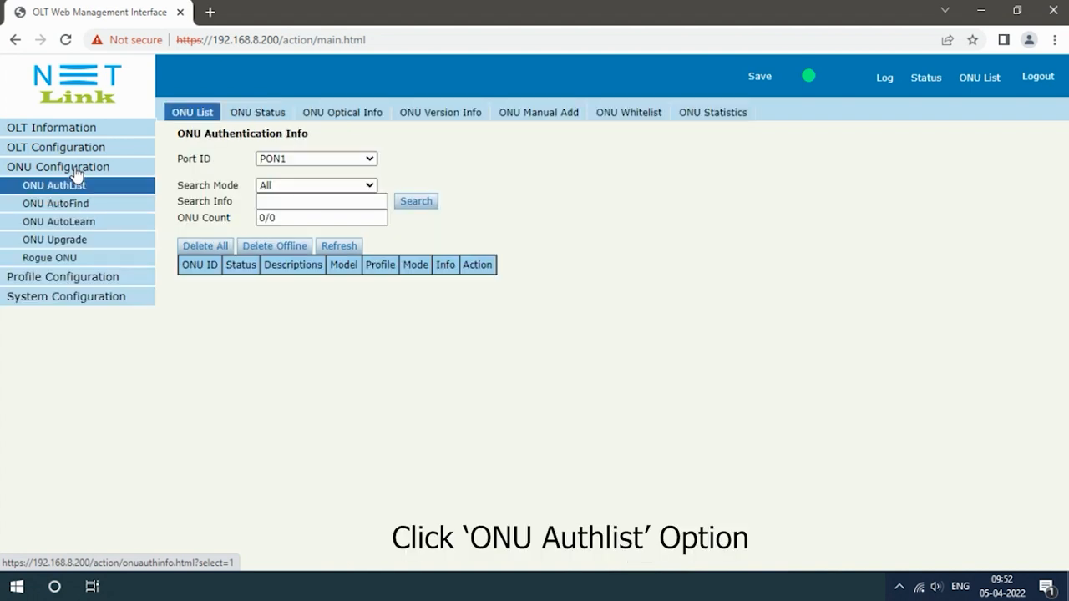
- List the ONUs on port PON2 and open Config for ONU GPON0/2:1
{"action": "left_click", "coordinate": [316, 157]}
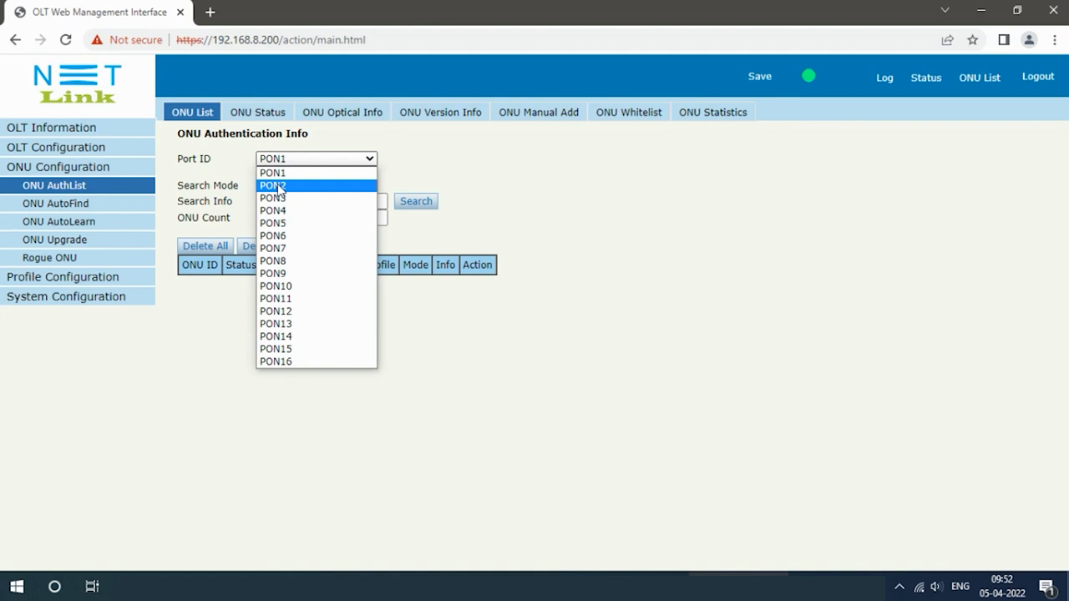
{"action": "left_click", "coordinate": [272, 184]}
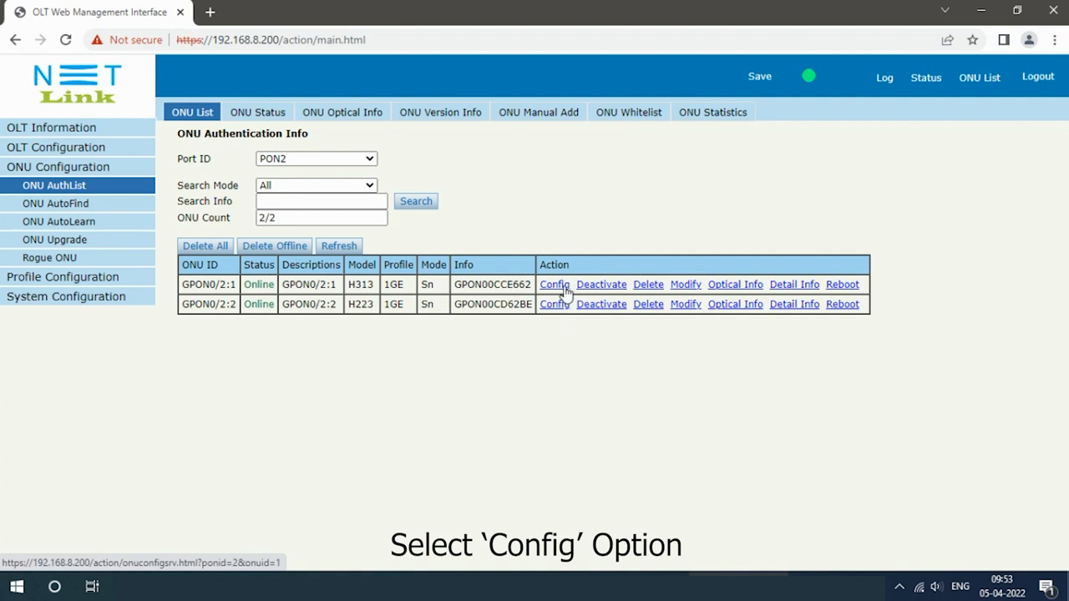
{"action": "left_click", "coordinate": [554, 284]}
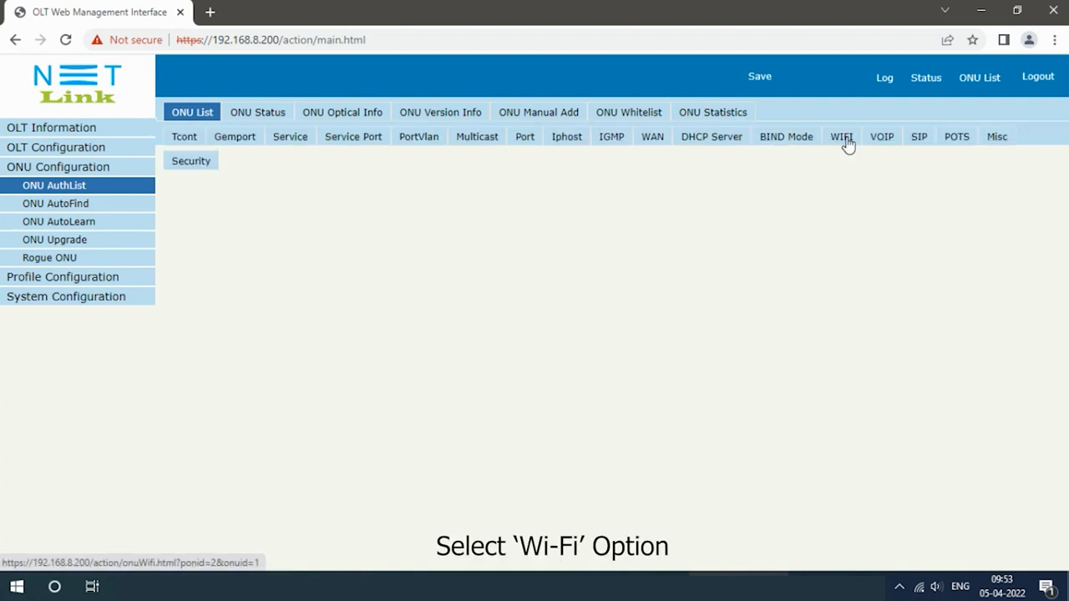
- In the ONU's WIFI settings, rename SSID1 from FTTH-E662 to FTTH-Test
{"action": "left_click", "coordinate": [842, 137]}
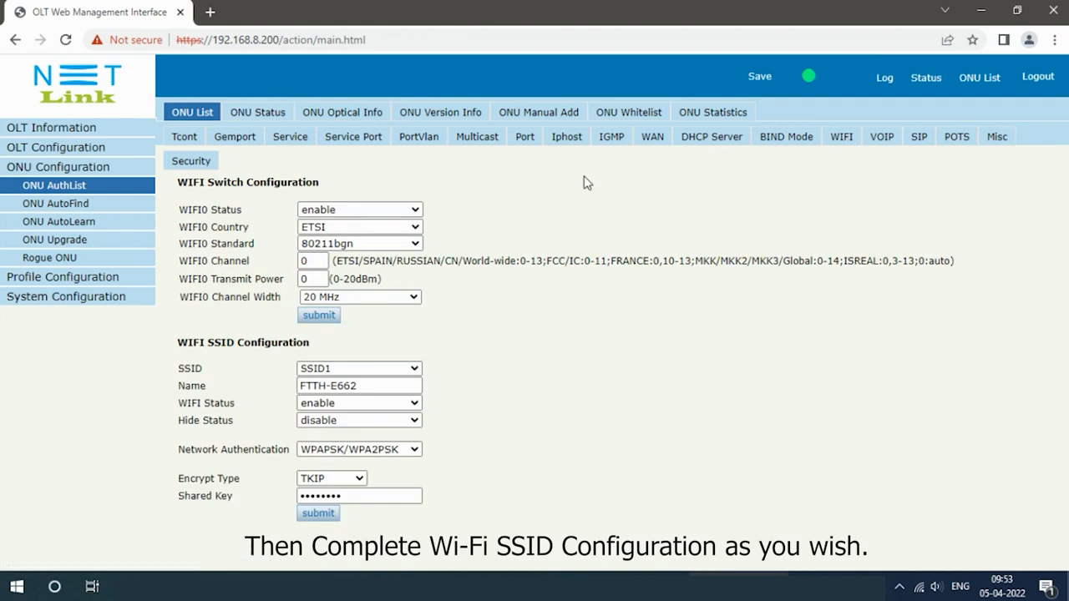
{"action": "mouse_move", "coordinate": [404, 221]}
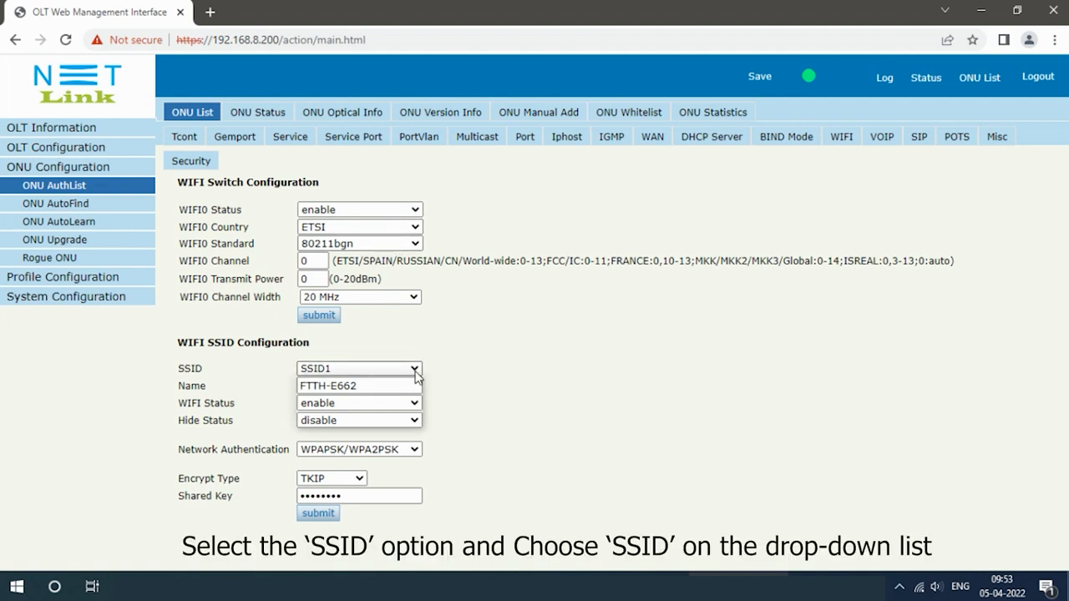
{"action": "left_click", "coordinate": [359, 369]}
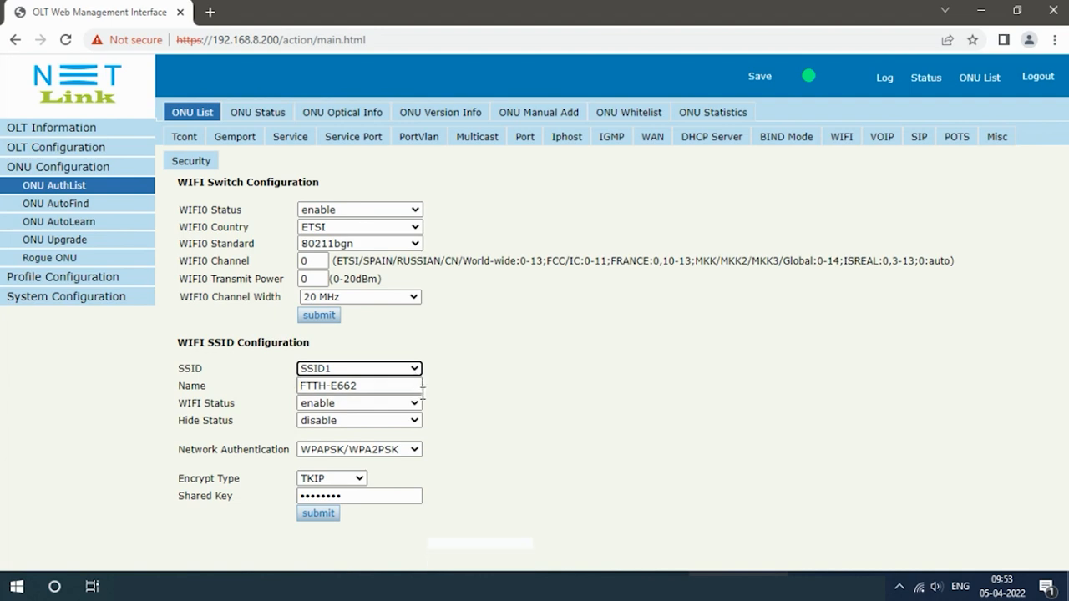
{"action": "left_click", "coordinate": [359, 384]}
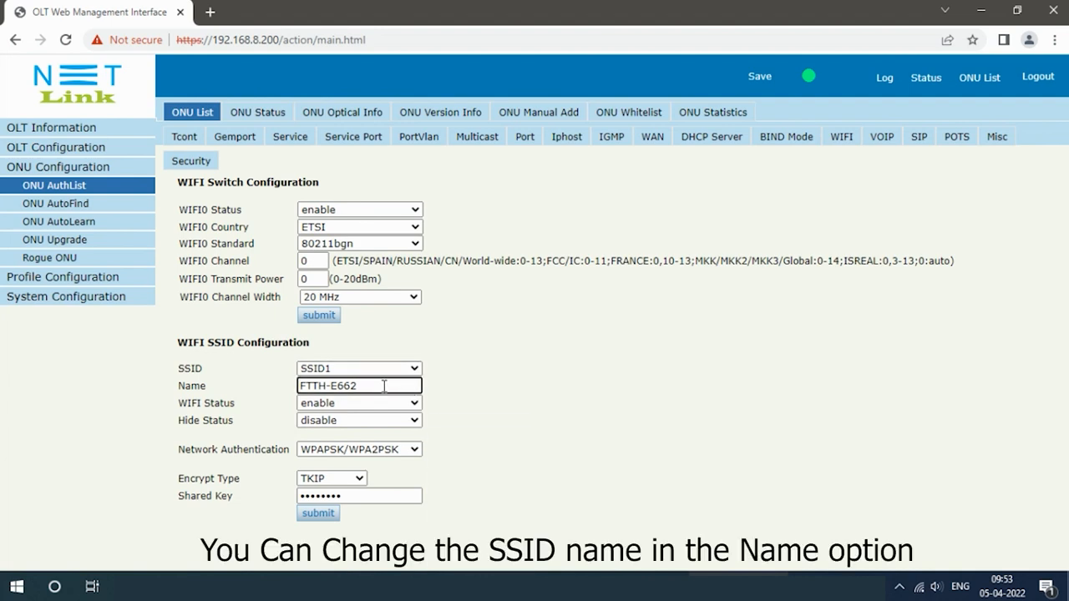
{"action": "key", "text": "BackSpace"}
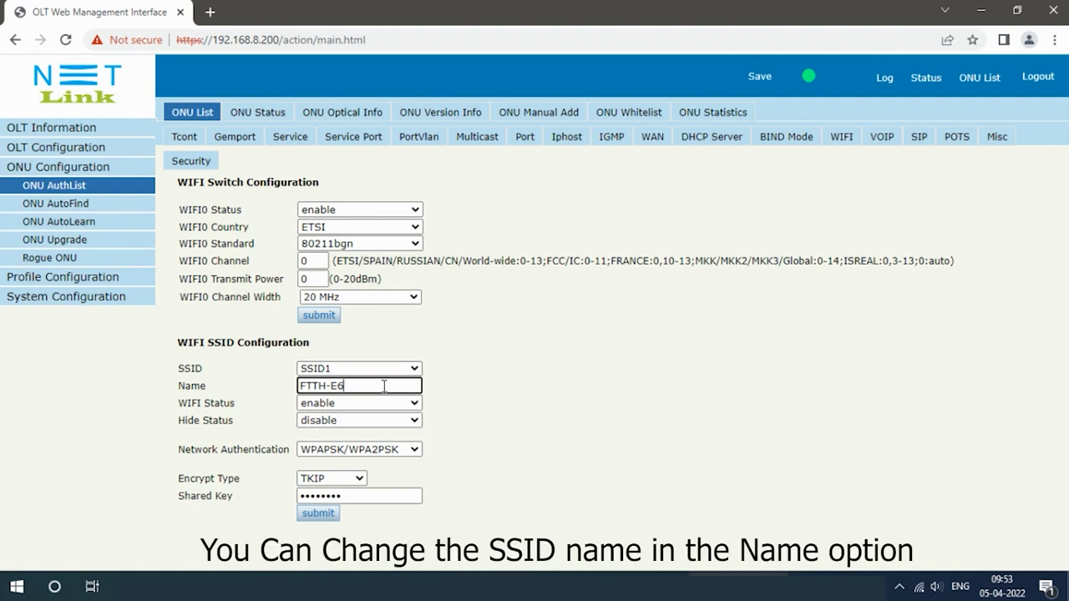
{"action": "type", "text": "FTTH-Test"}
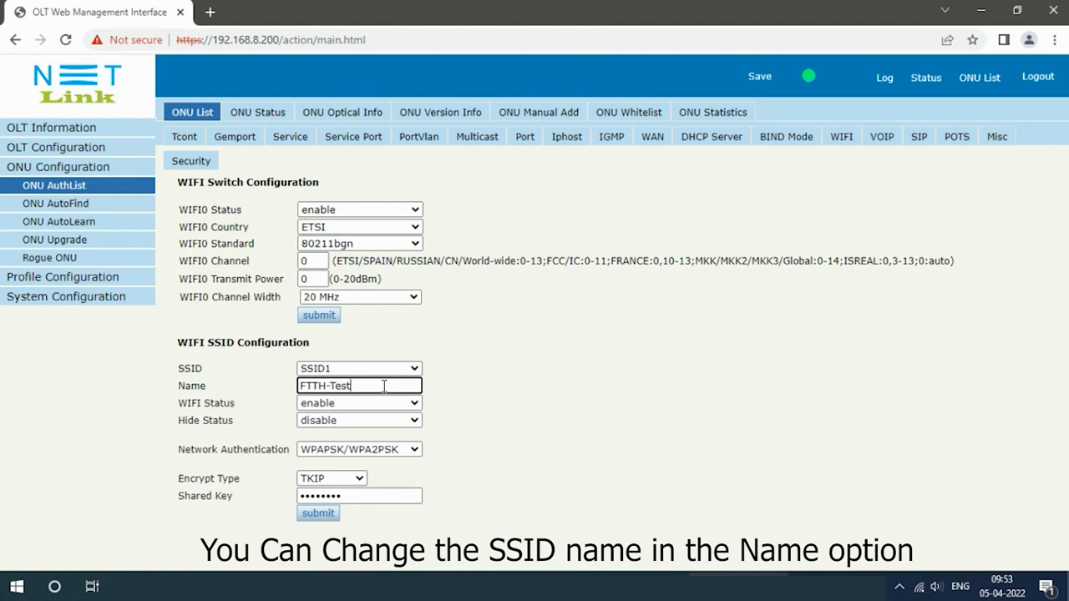
- Confirm WiFi is enabled, keep the SSID visible and keep WPAPSK/WPA2PSK authentication
{"action": "left_click", "coordinate": [358, 403]}
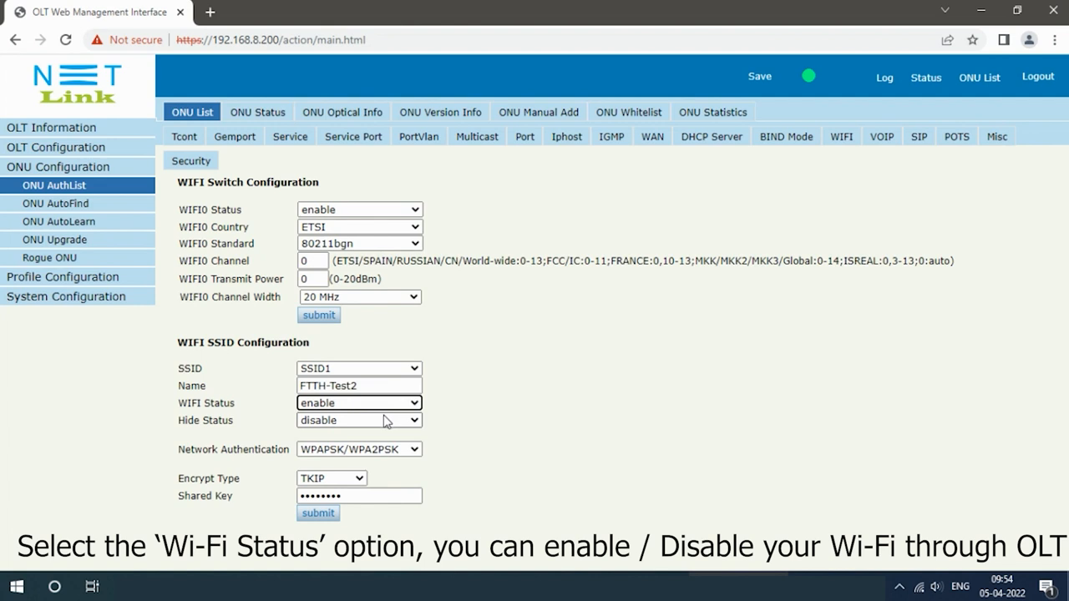
{"action": "left_click", "coordinate": [359, 421]}
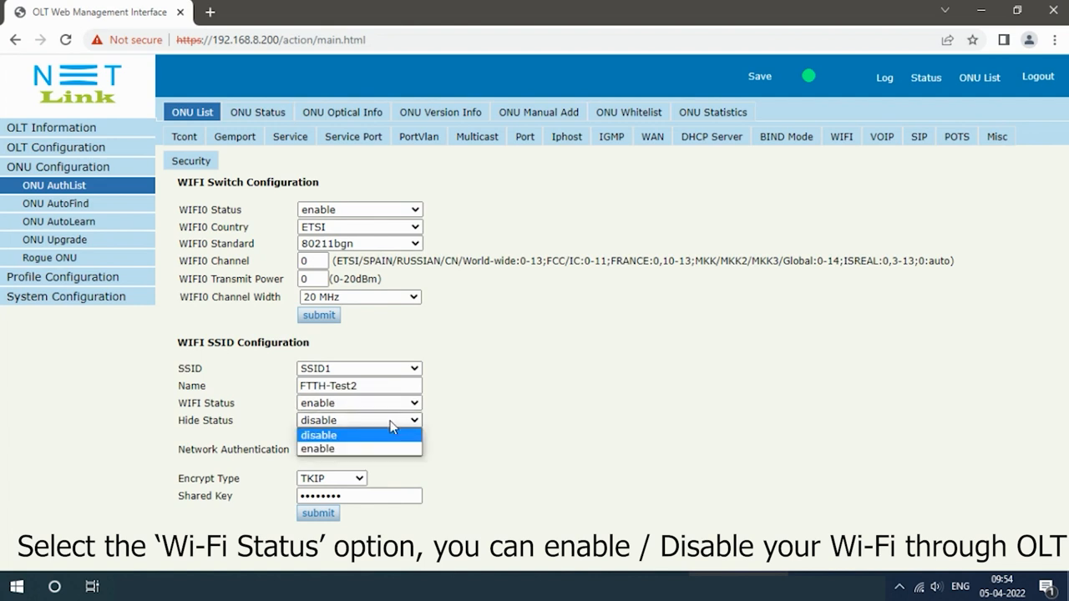
{"action": "left_click", "coordinate": [317, 434]}
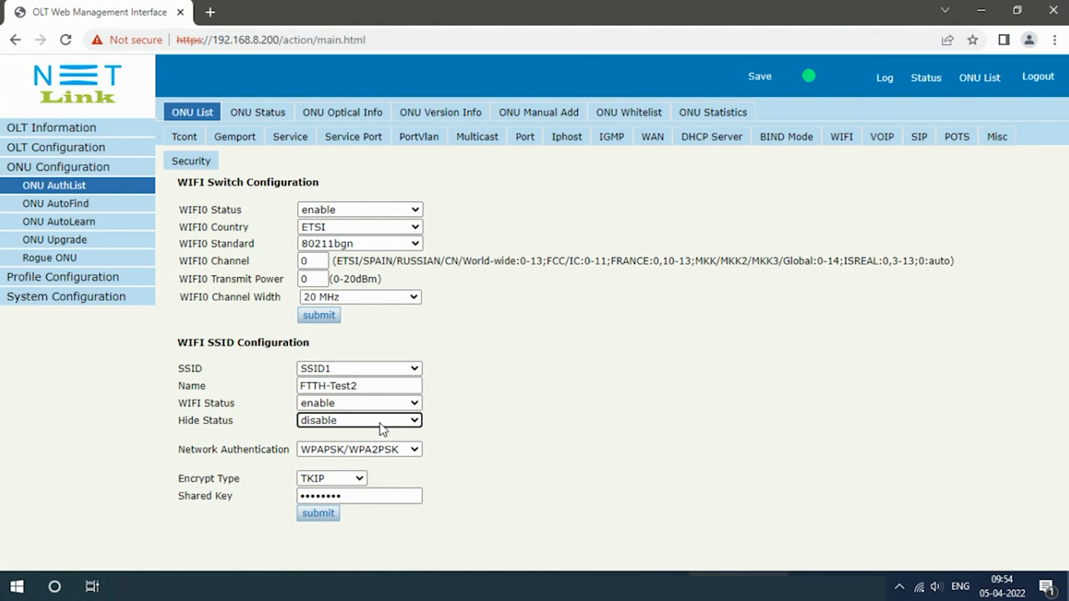
{"action": "left_click", "coordinate": [359, 449]}
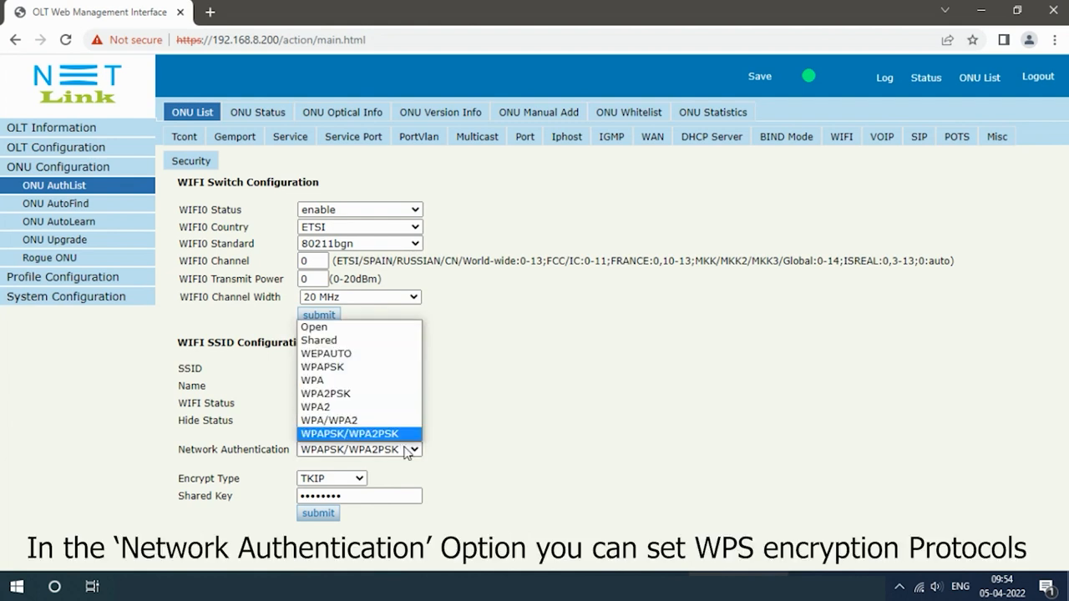
{"action": "mouse_move", "coordinate": [351, 354]}
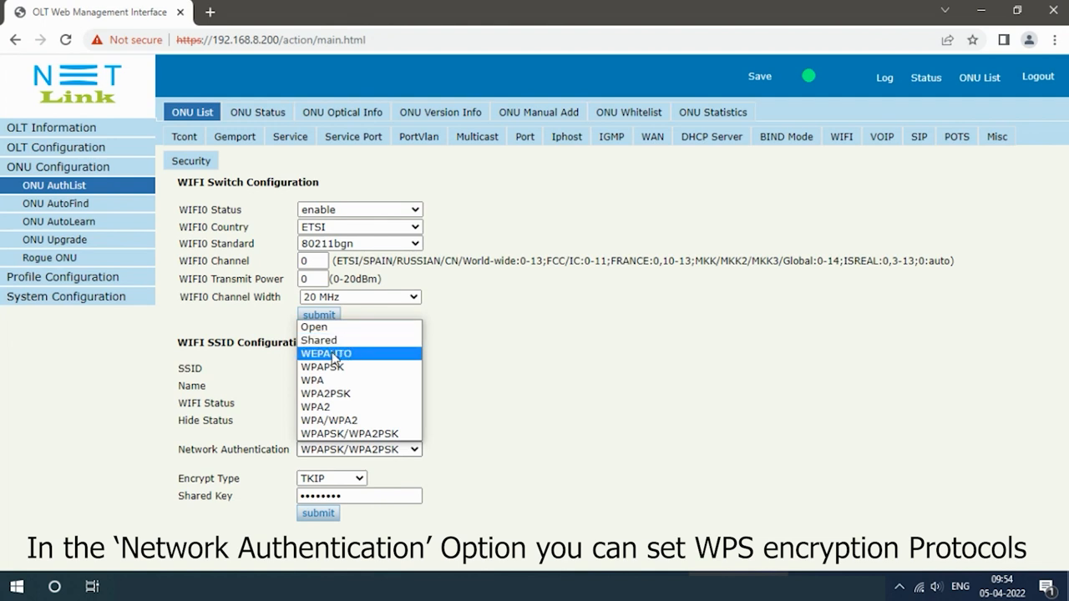
{"action": "left_click", "coordinate": [358, 447]}
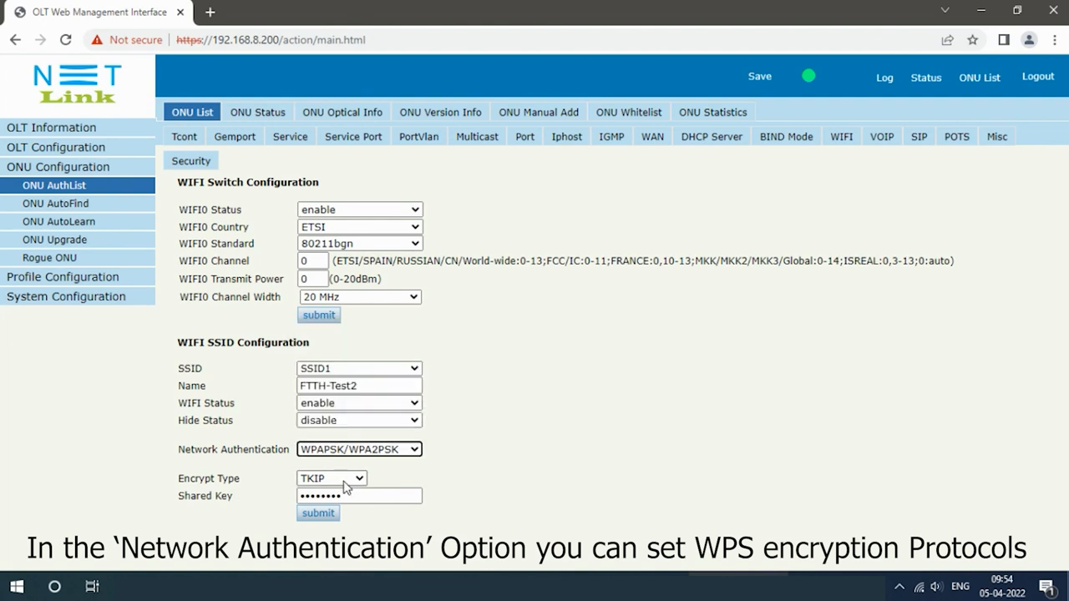
- Select the Shared Key field to clear the old WiFi password
{"action": "left_click", "coordinate": [359, 496]}
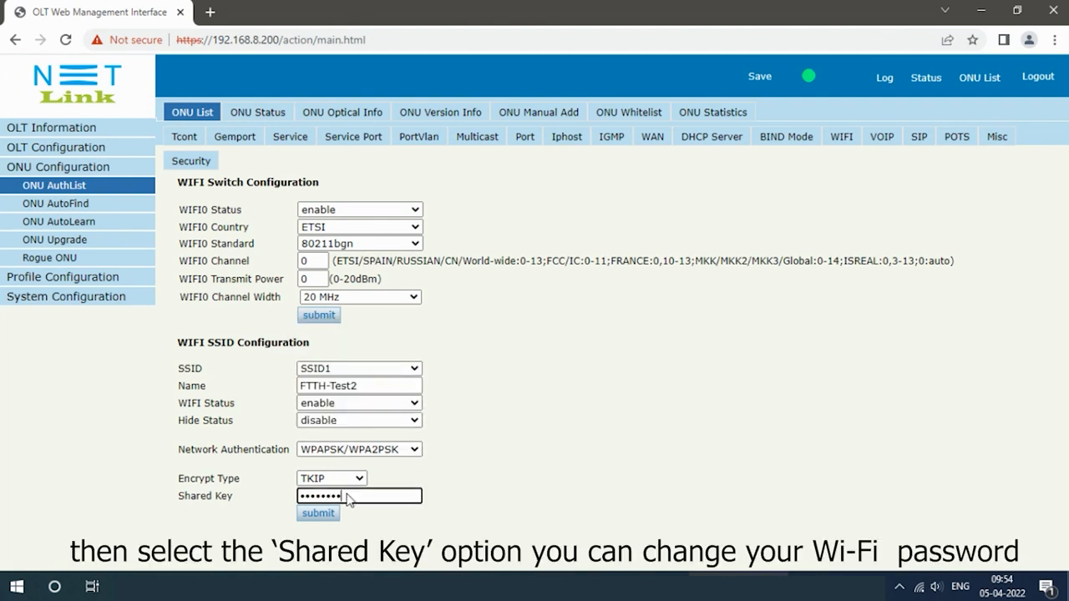
{"action": "left_click", "coordinate": [359, 495]}
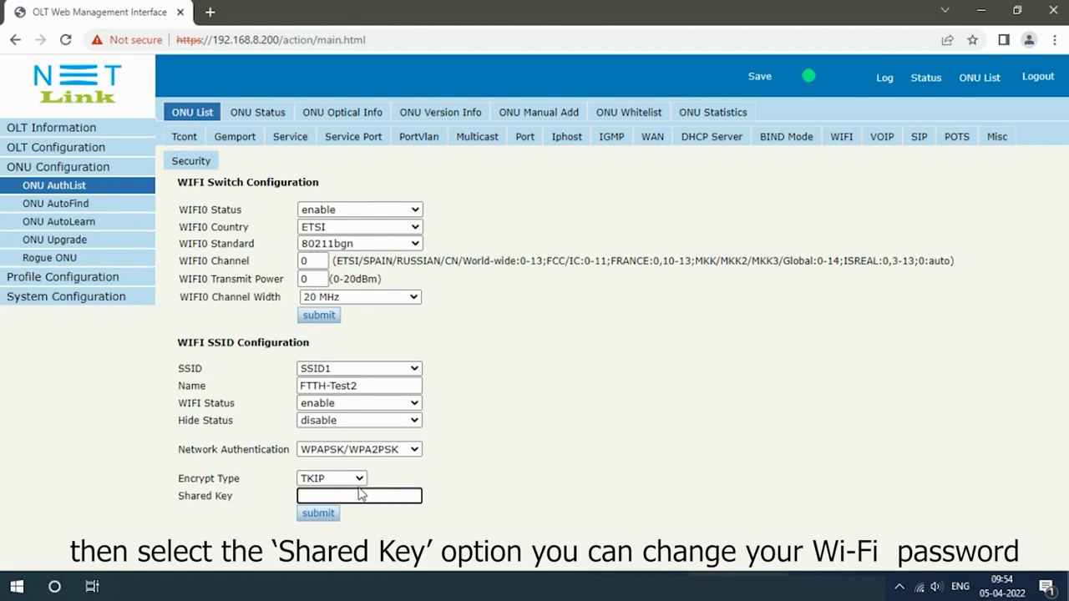